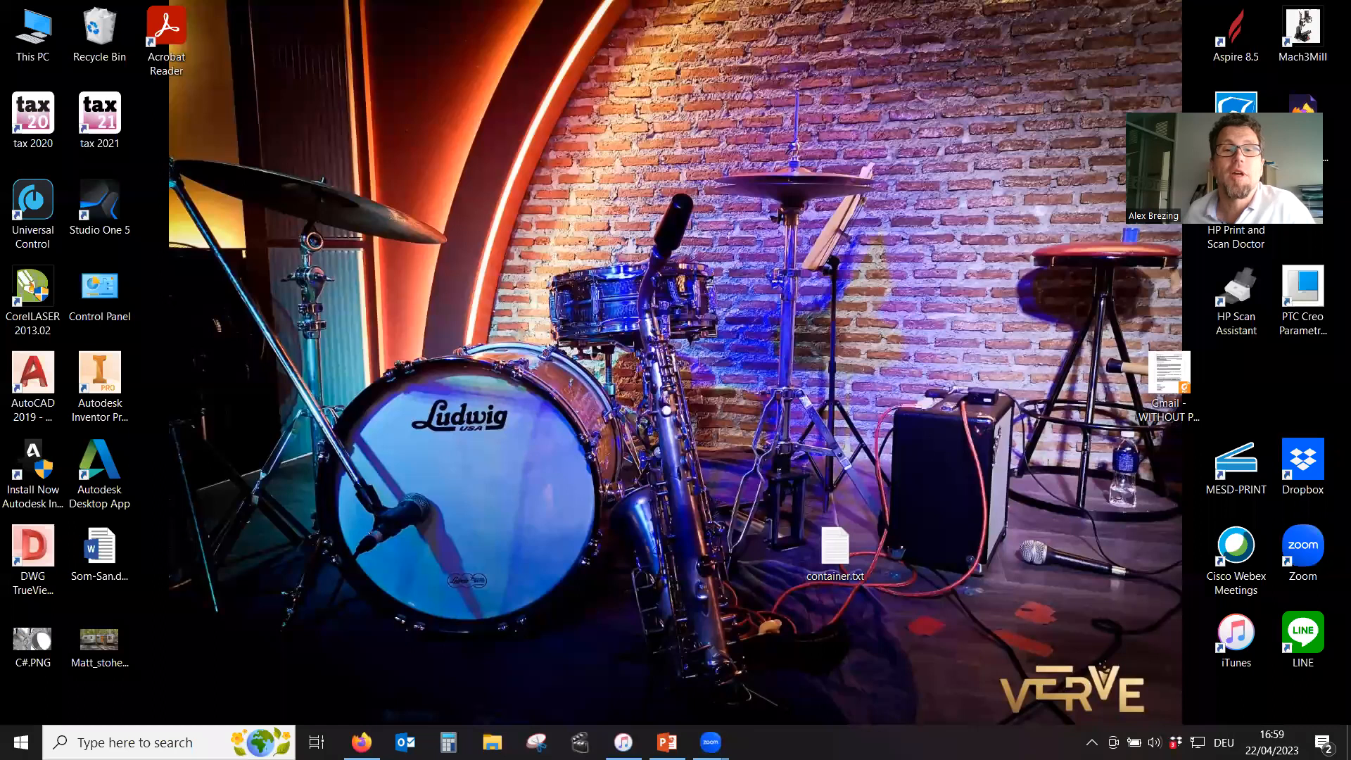
- Bring the PowerPoint presentation window to the front from the taskbar
click(668, 741)
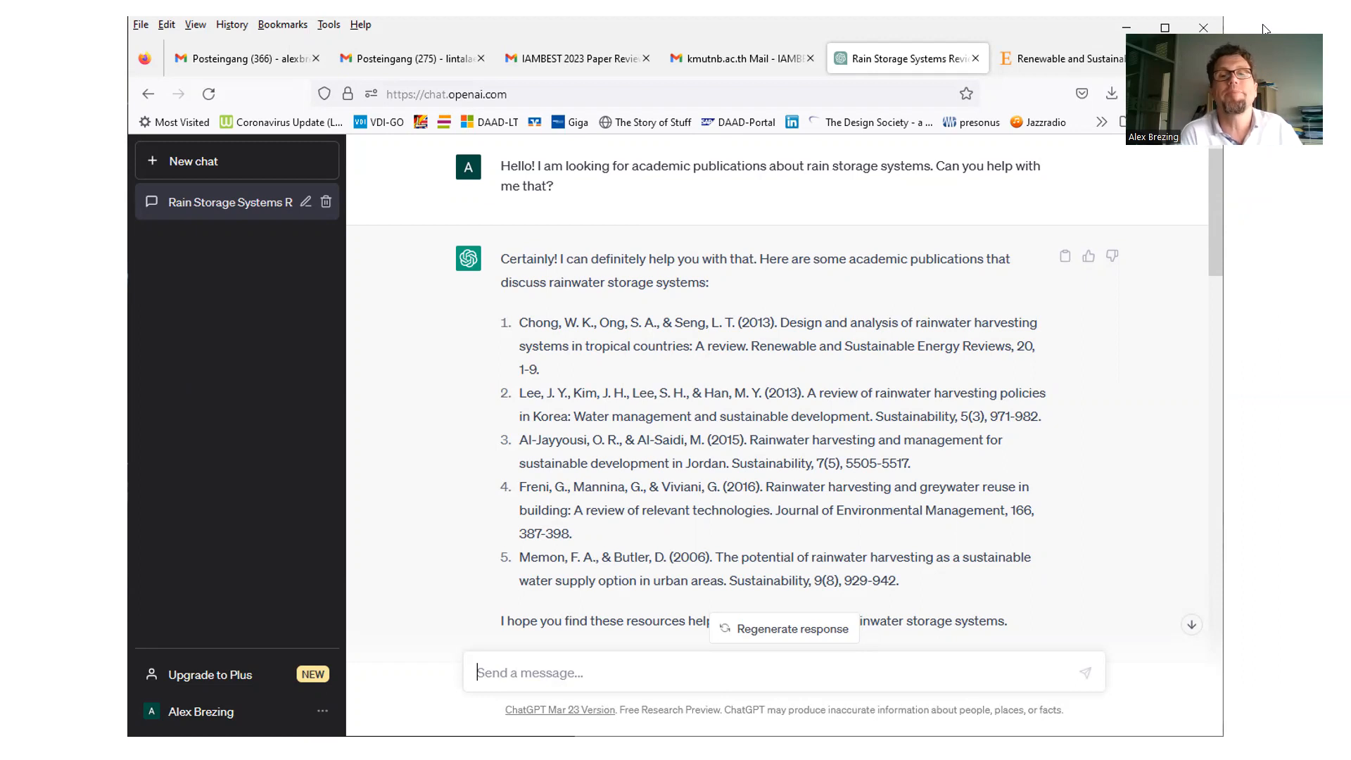
- Scroll down the conversation to read ChatGPT's list of five rain storage references
scroll(down, 3)
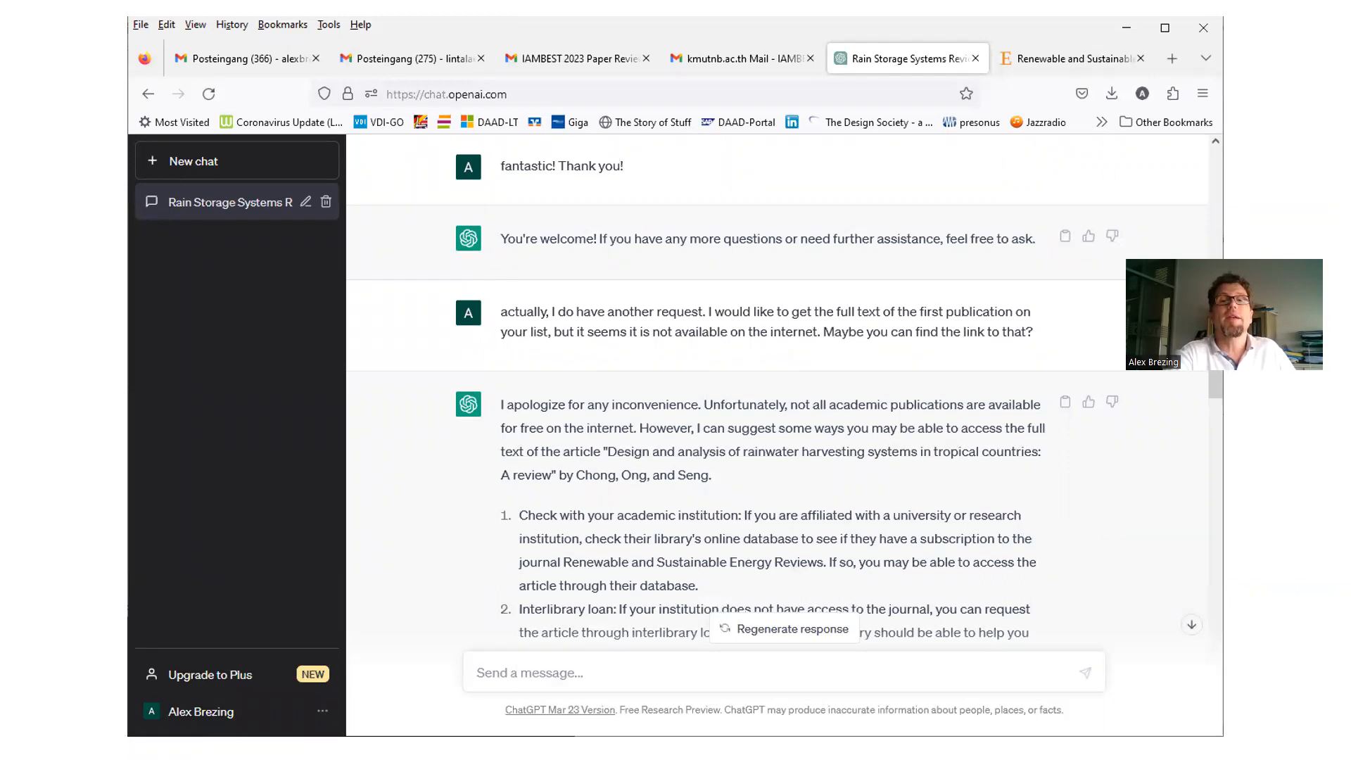
- Scroll down to read ChatGPT's suggestions for accessing the Chong, Ong and Seng review
scroll(down, 3)
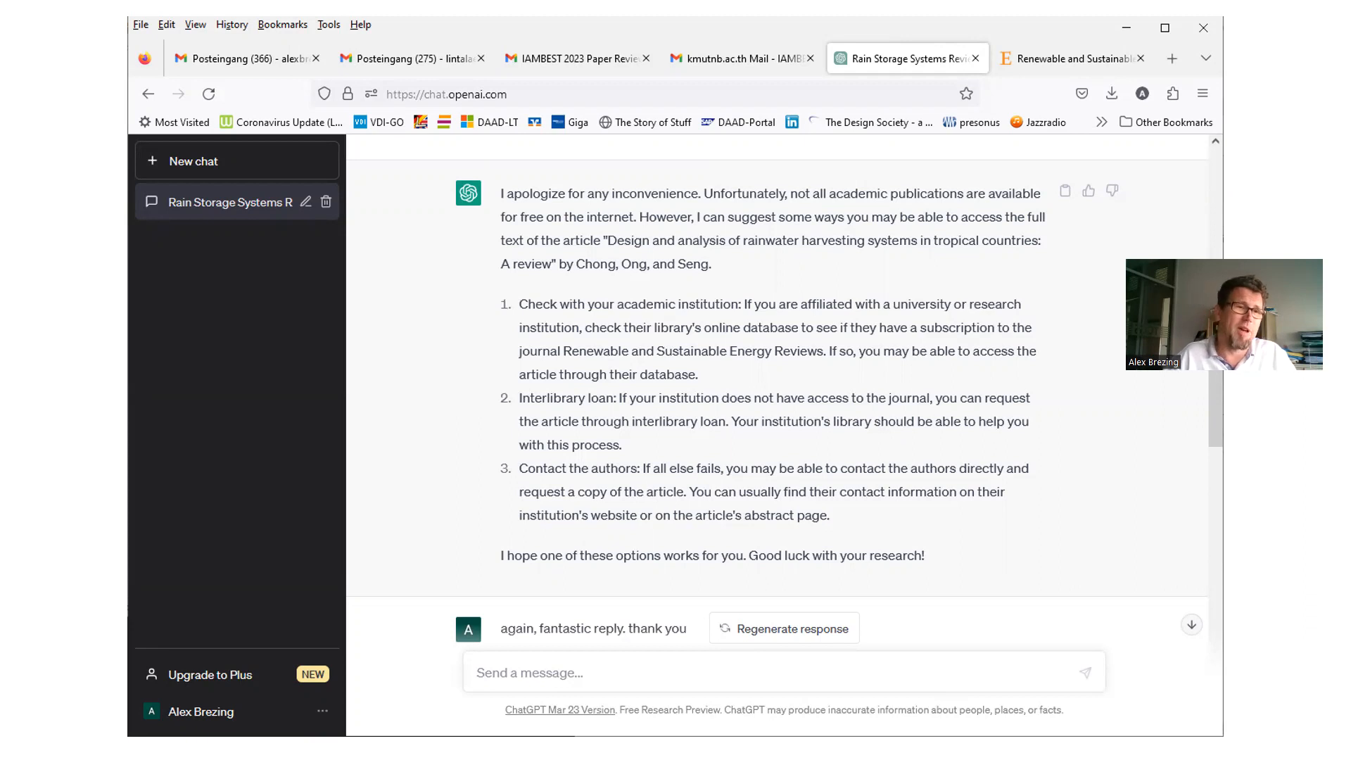
- Switch to the ScienceDirect tab showing Renewable and Sustainable Energy Reviews volume 20
click(1068, 58)
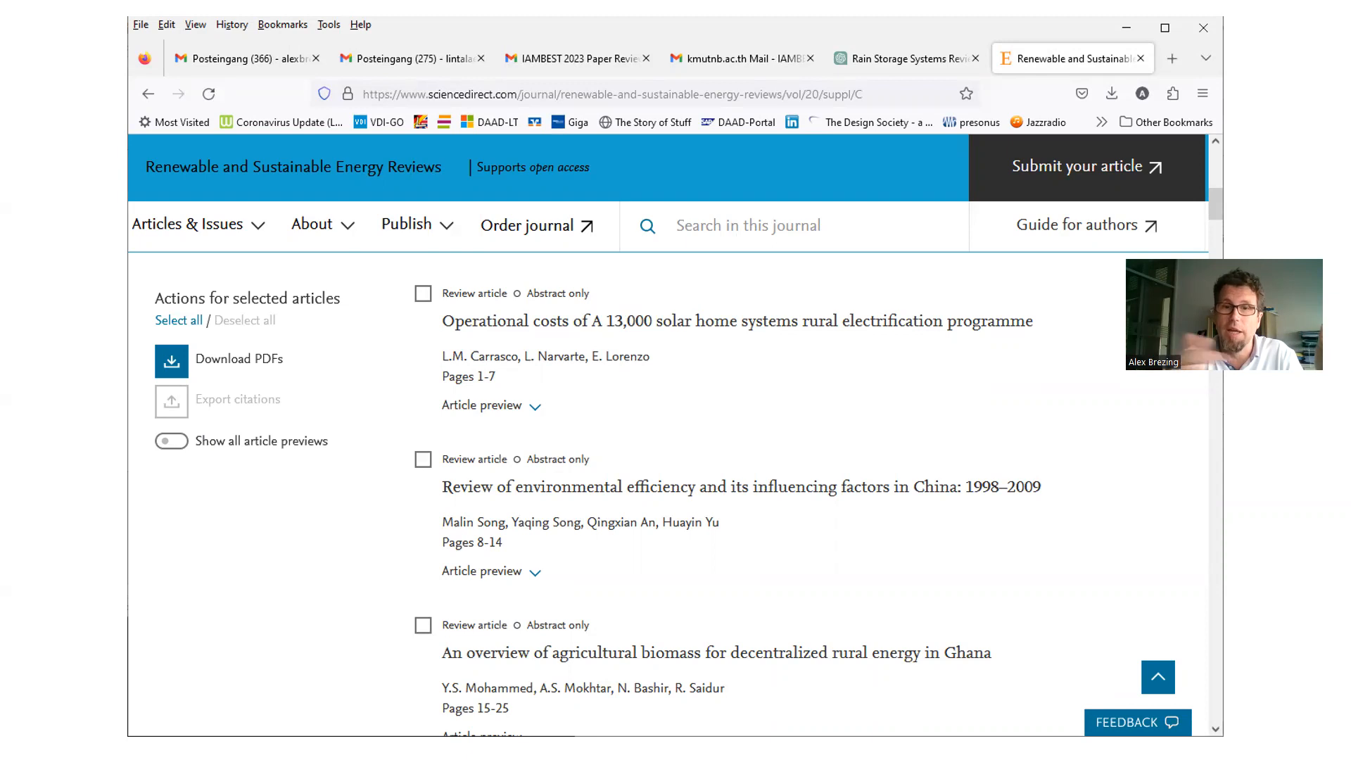
click(896, 57)
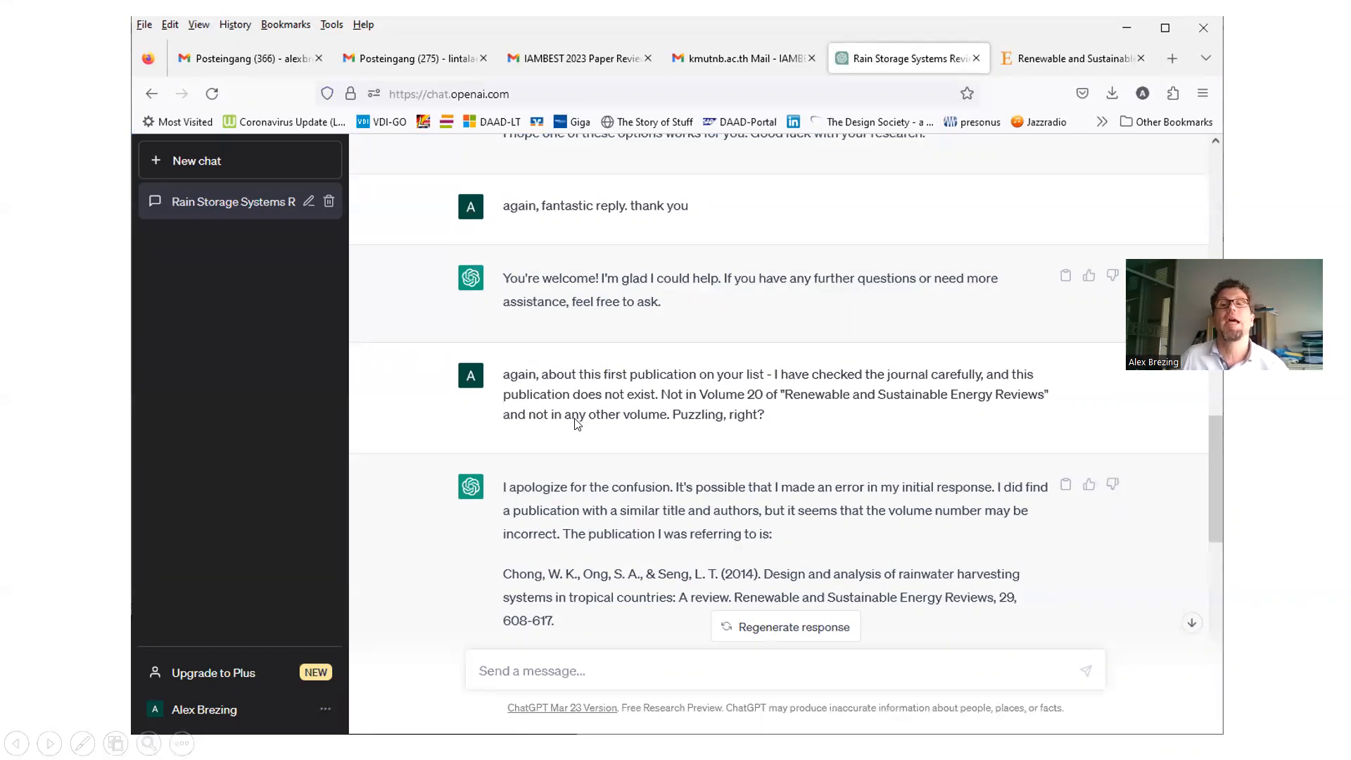
mouse_move(614, 428)
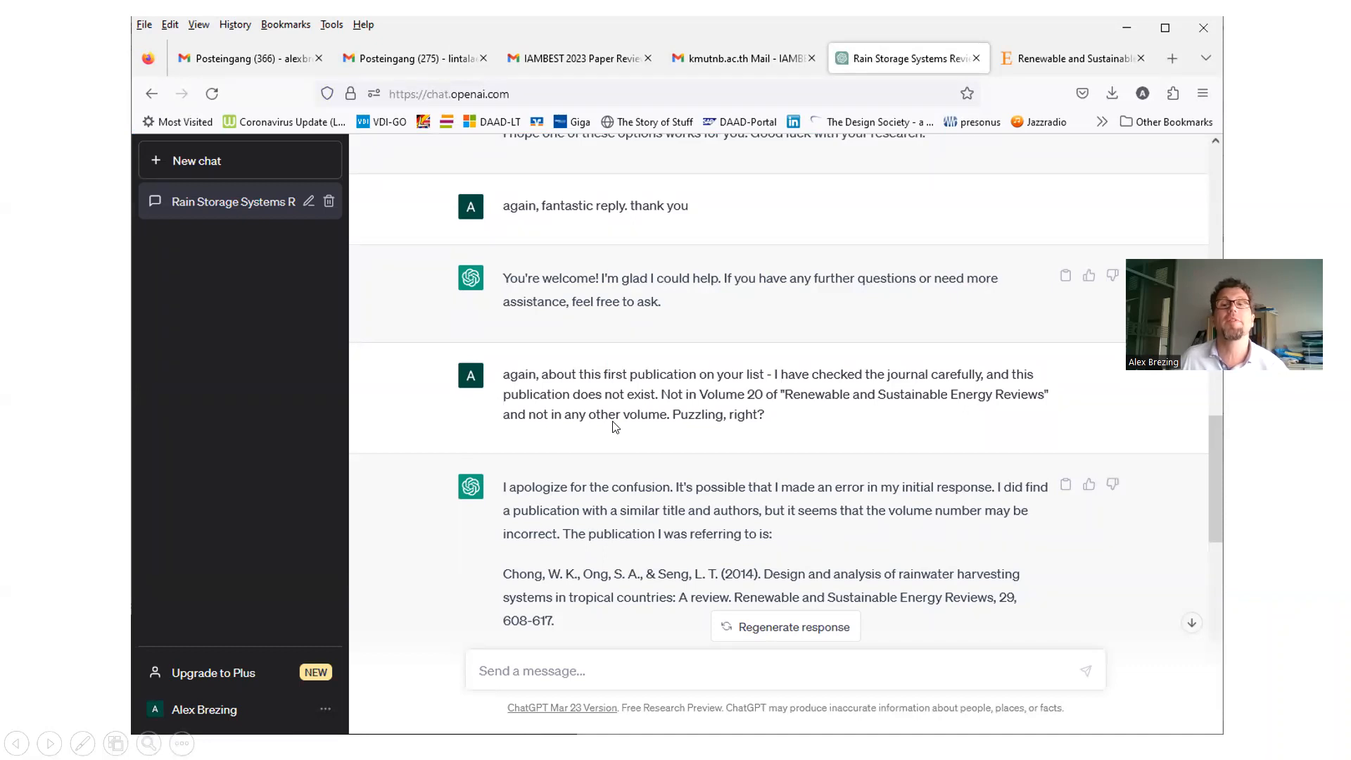
mouse_move(760, 423)
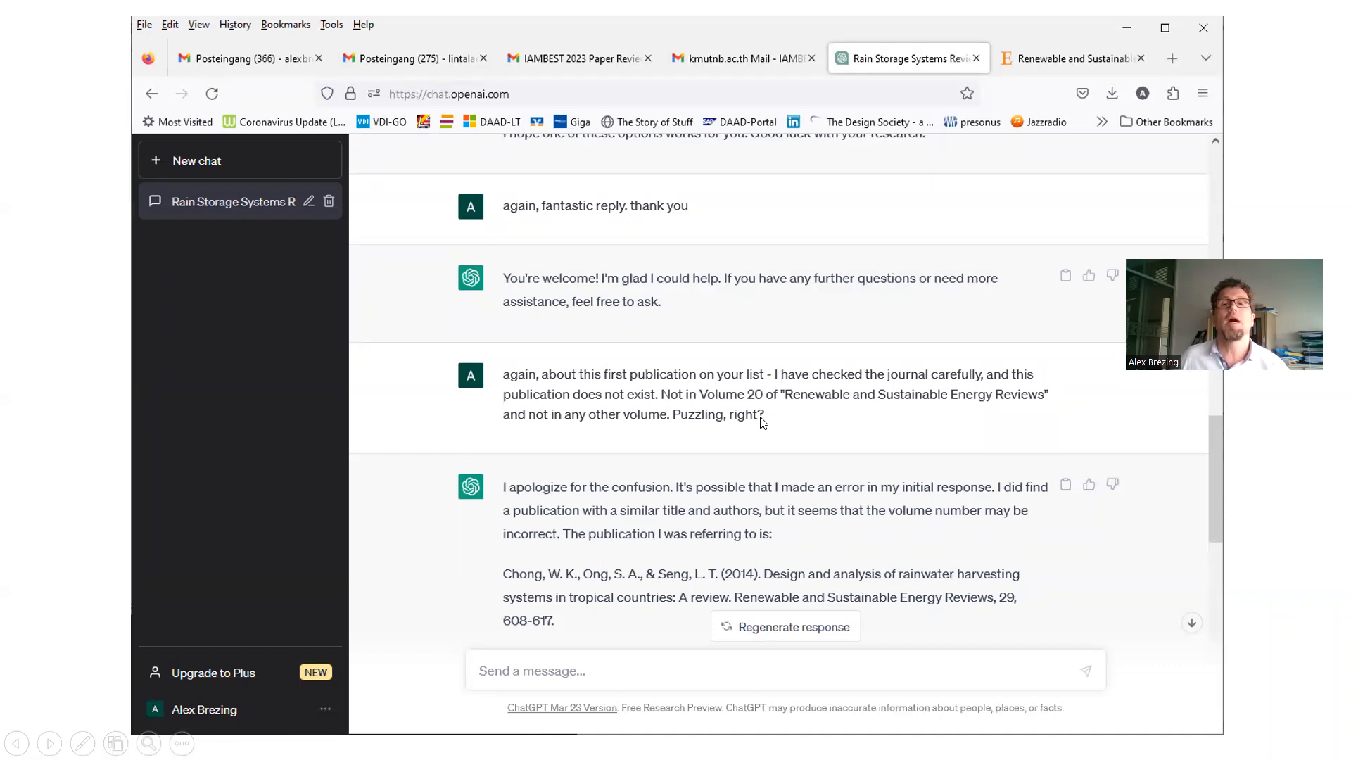
mouse_move(712, 452)
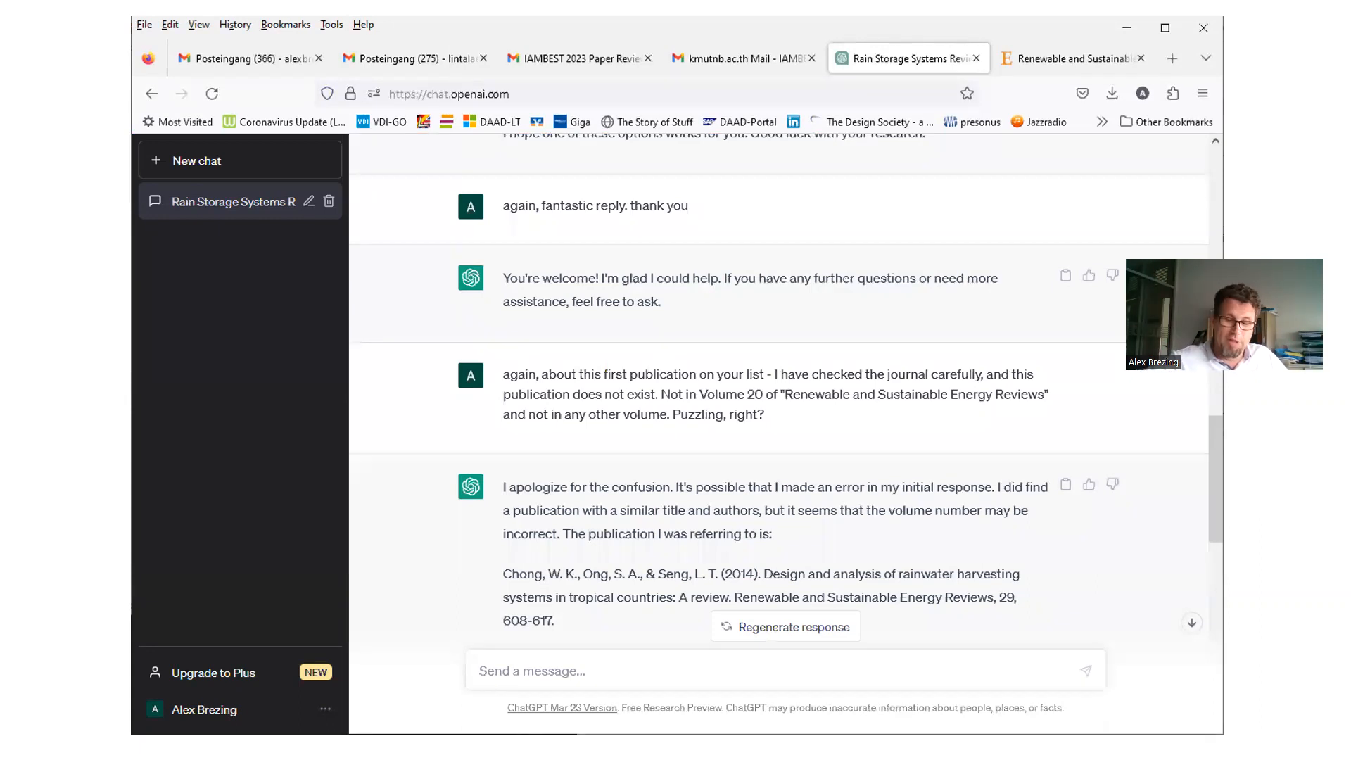
- Check the Volume 29 contents around pages 604–624, then return to the ChatGPT conversation
click(1073, 58)
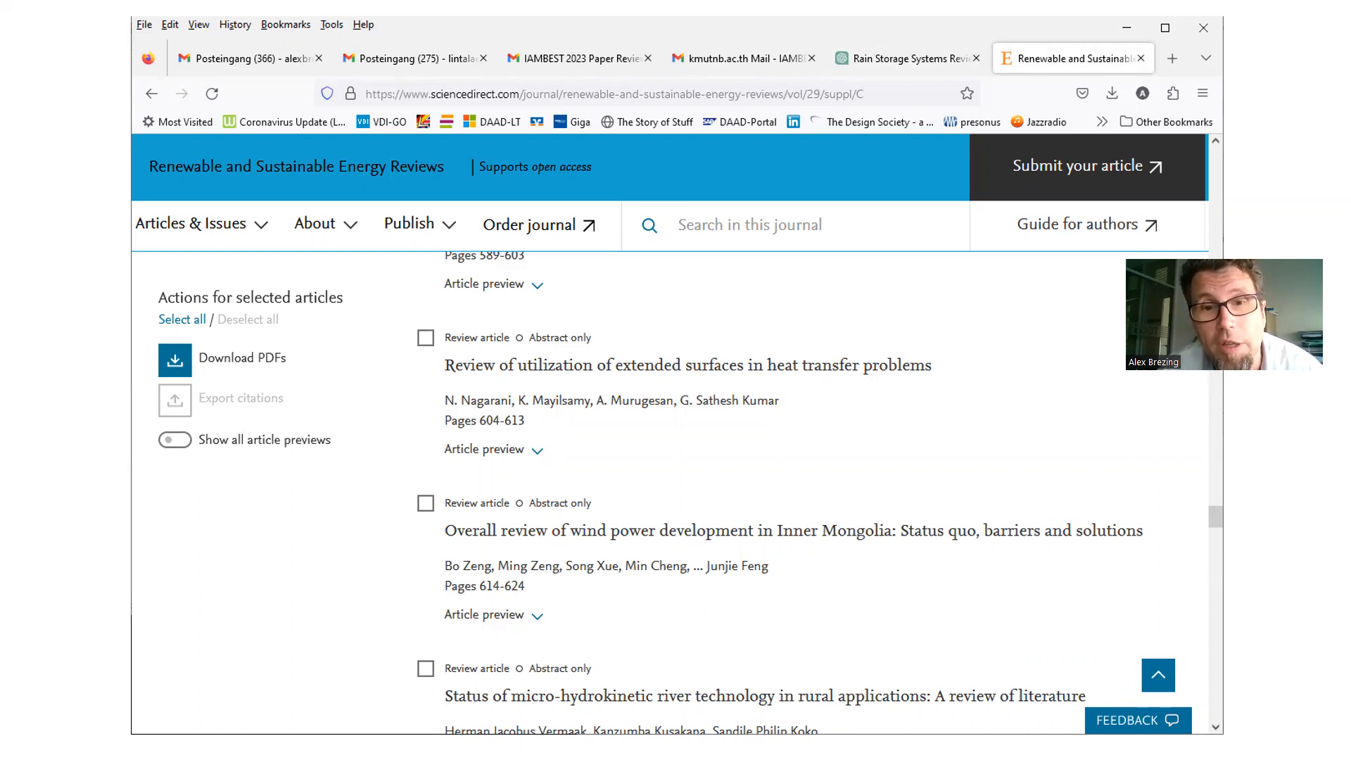
click(899, 58)
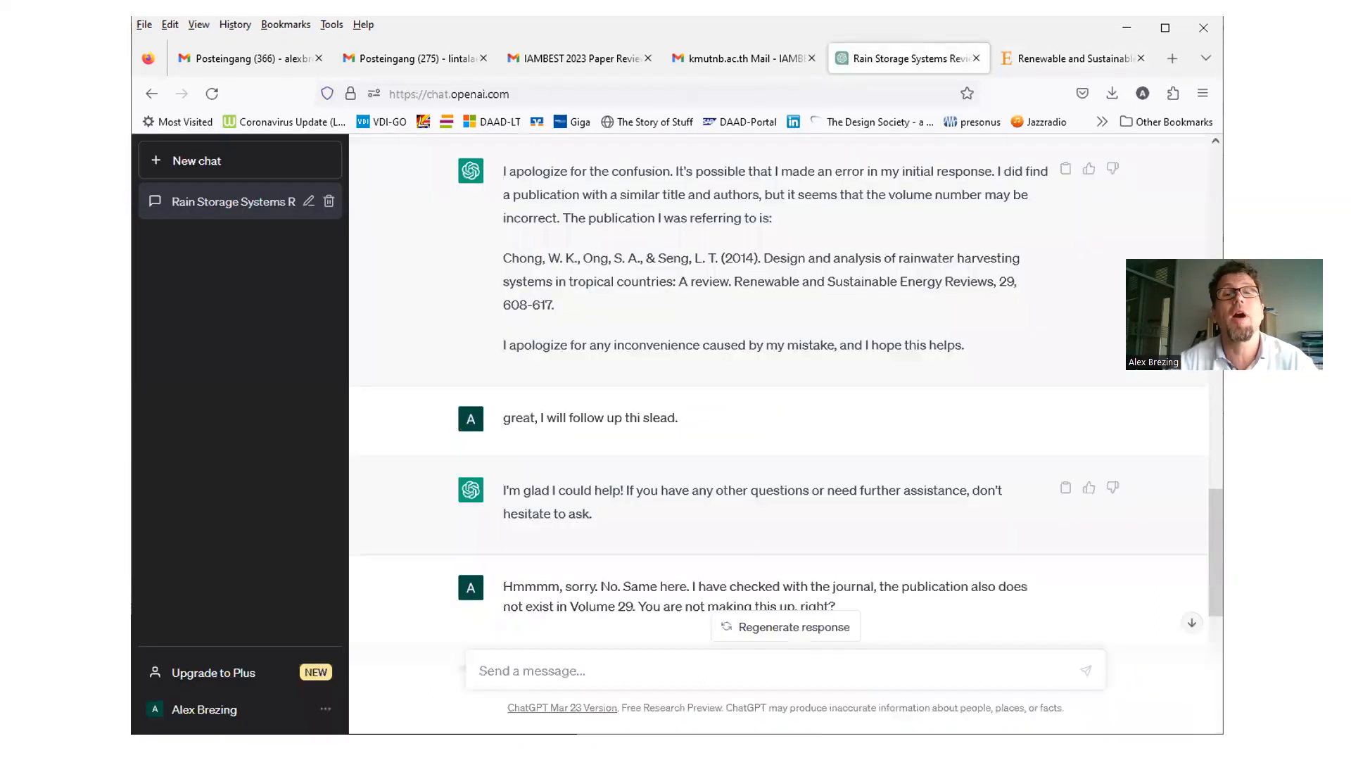